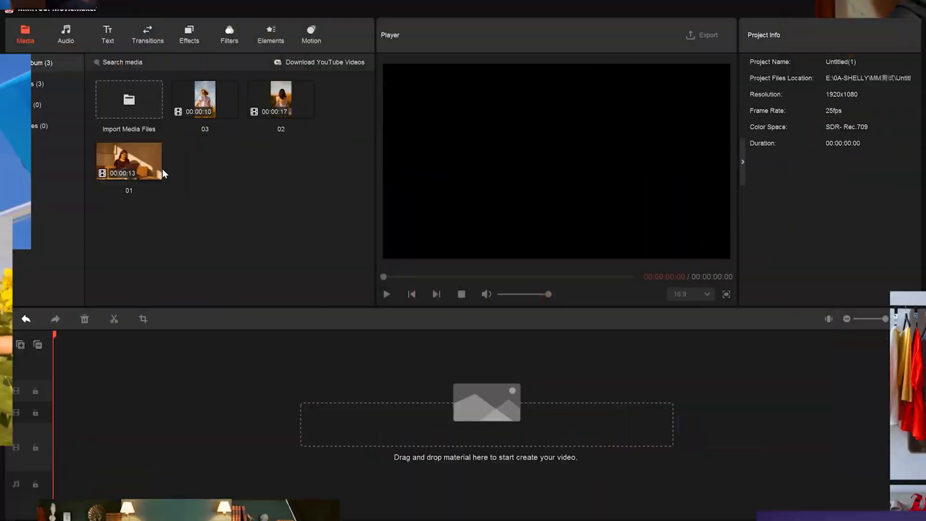
Drag clips 01, 02 and 03 from the library onto three separate stacked video tracks
drag(129, 161, 337, 447)
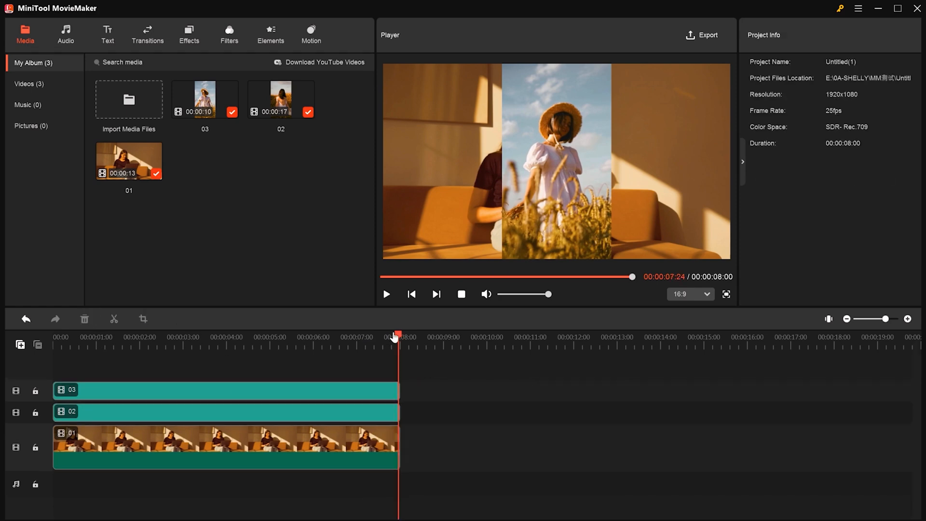
Select a timeline clip and play back the three-panel split-screen preview
click(225, 389)
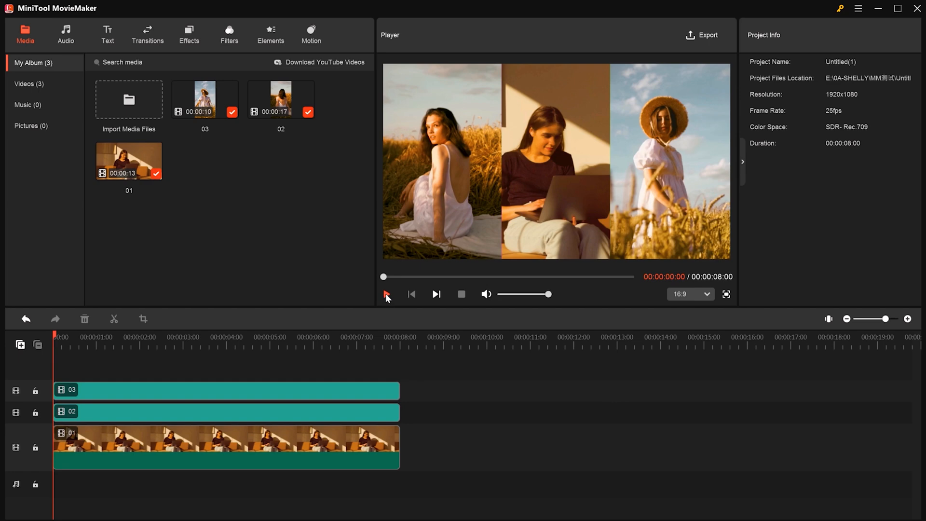
click(387, 294)
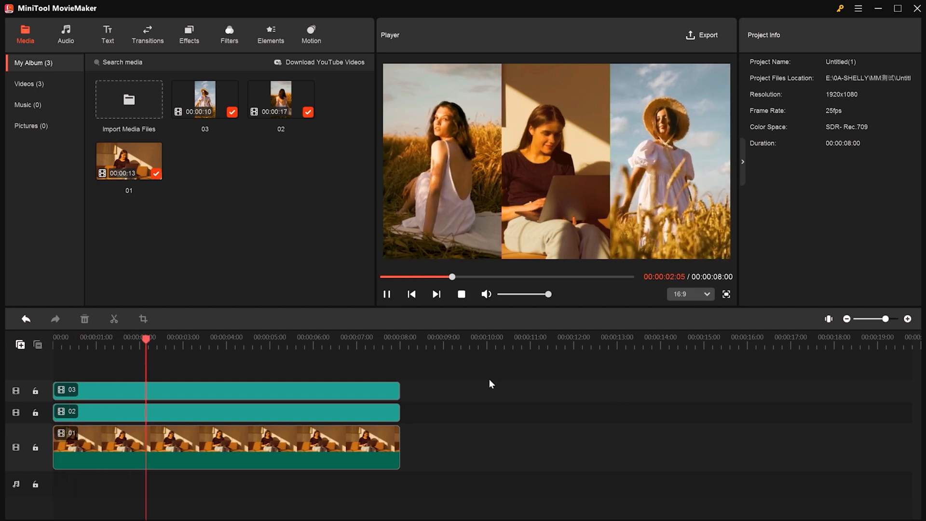